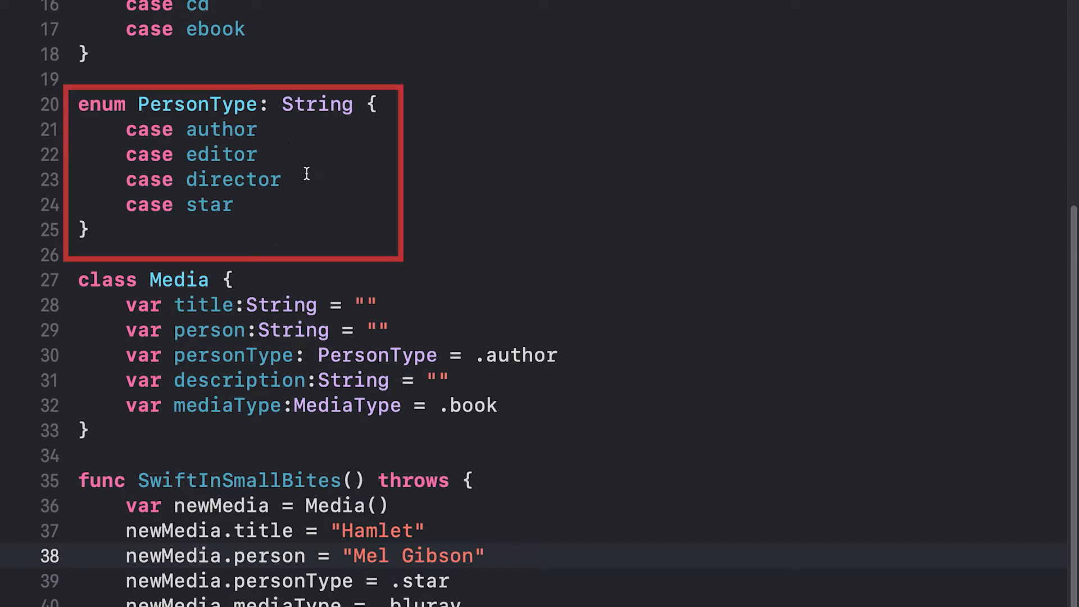
mouse_move(705, 303)
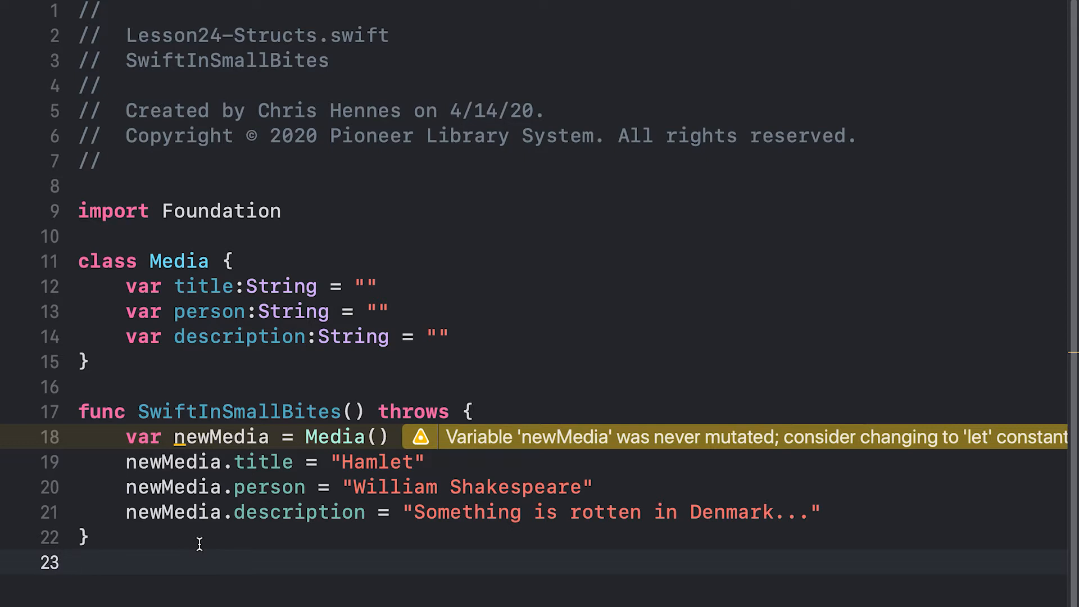
Write func makeDescription(myMedia: Media) setting myMedia.description to "A reall great thinger!"
text(func)
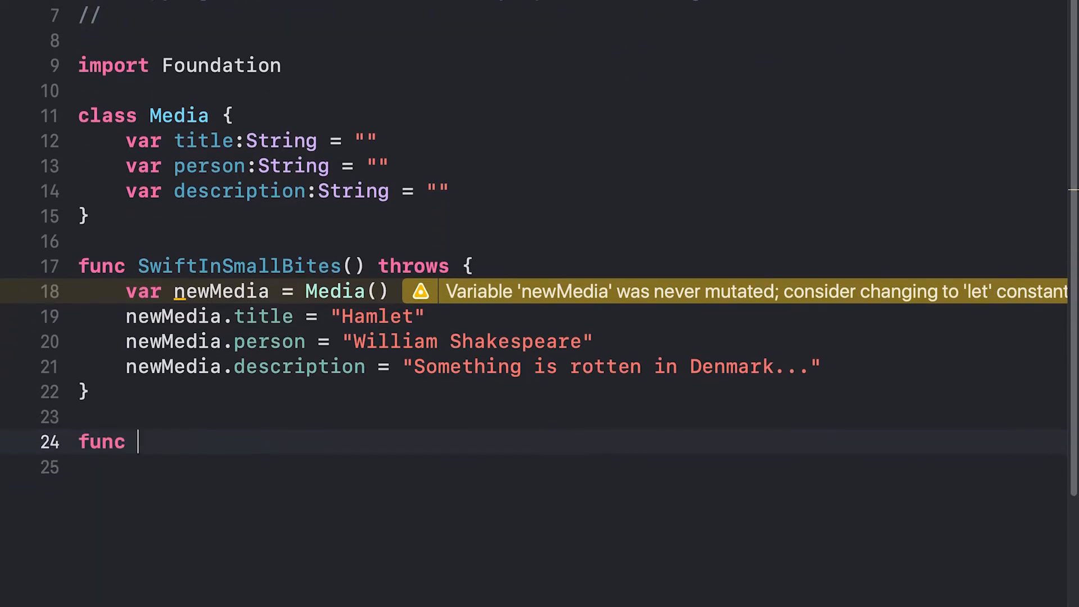
text(m)
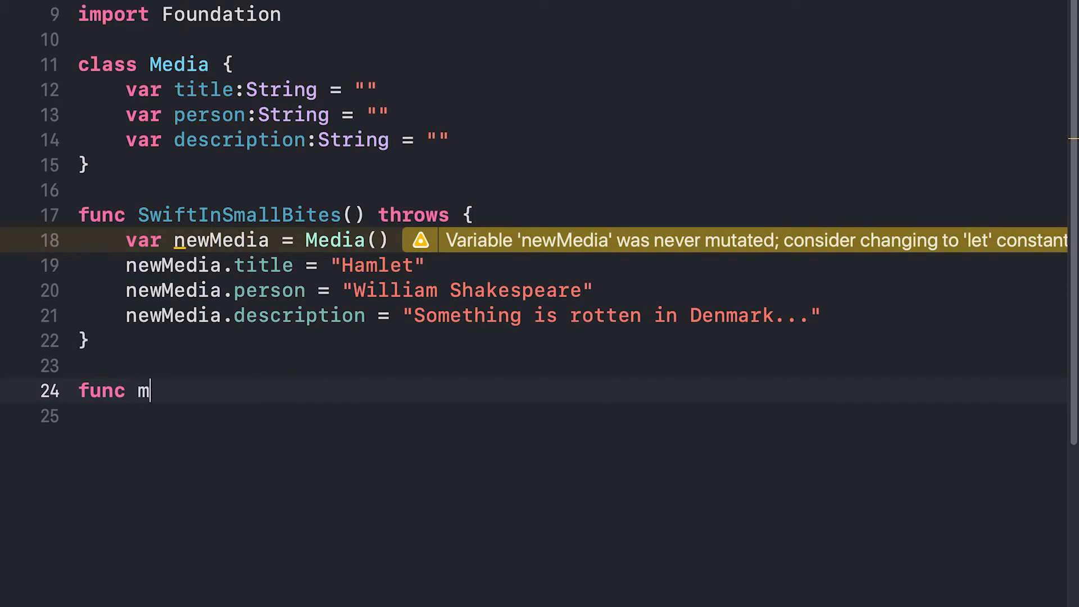
text(akeDescr)
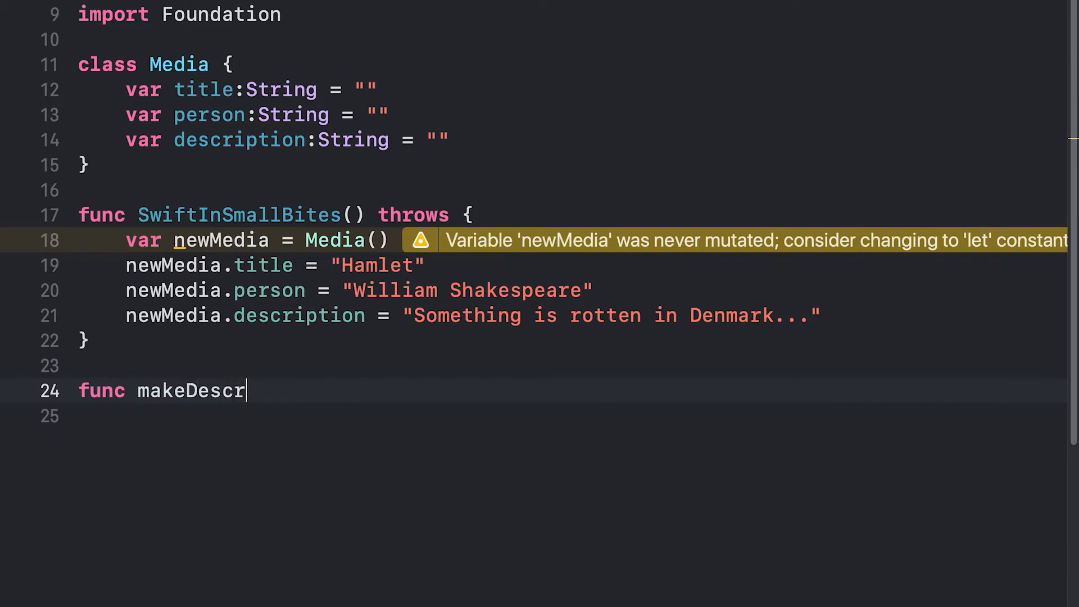
text(iption)
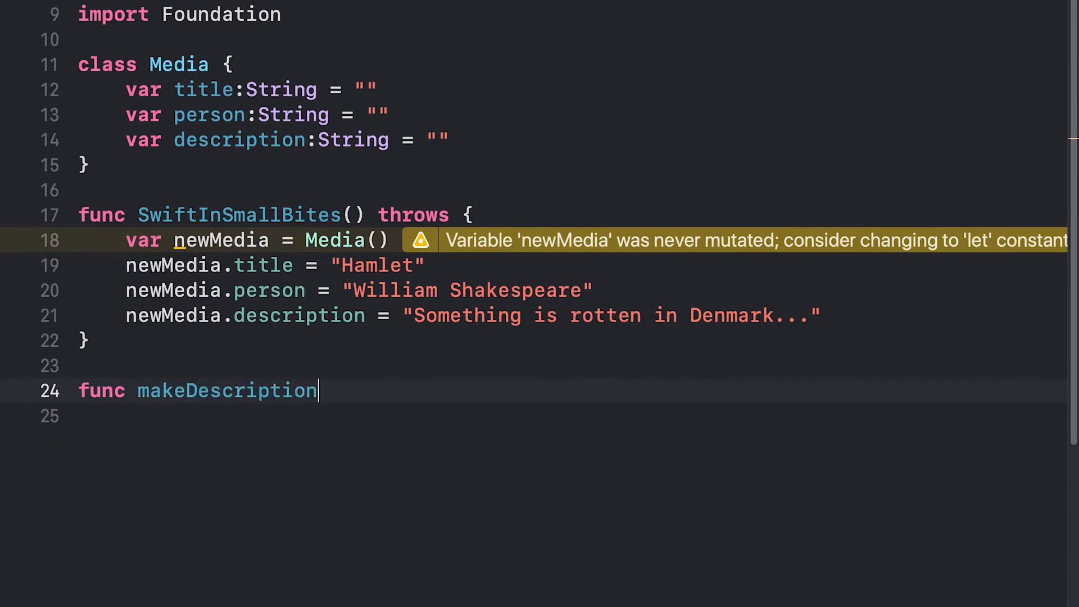
text(()
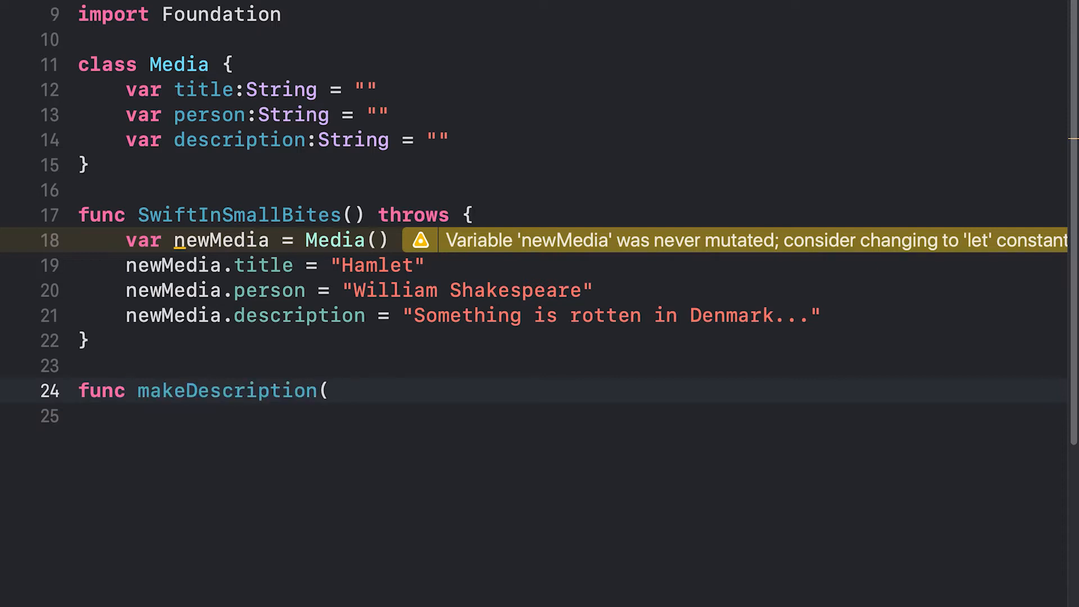
text(myMedi)
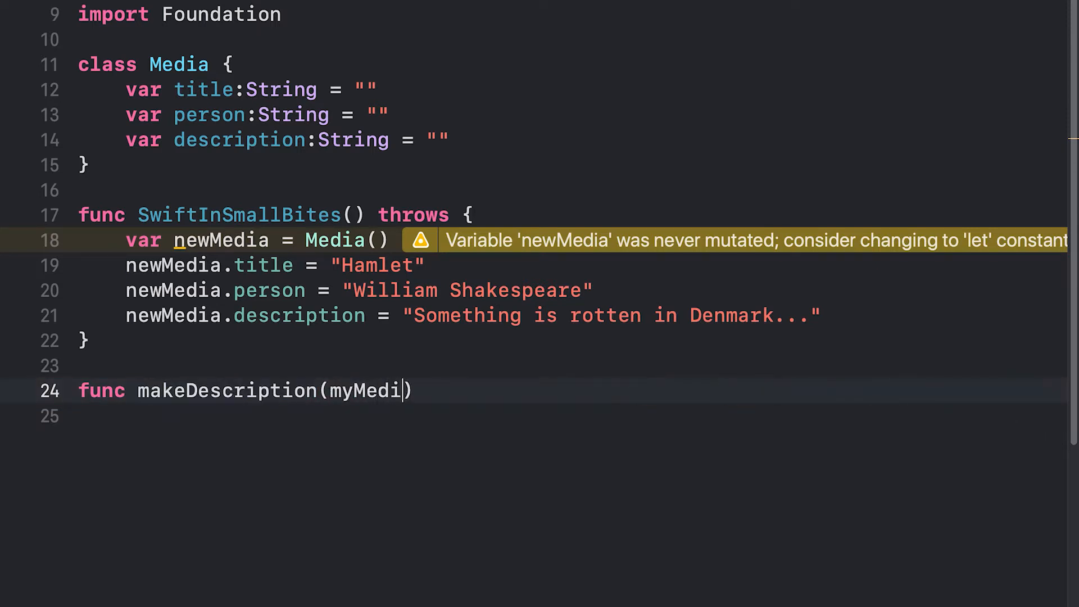
text(a:Media)
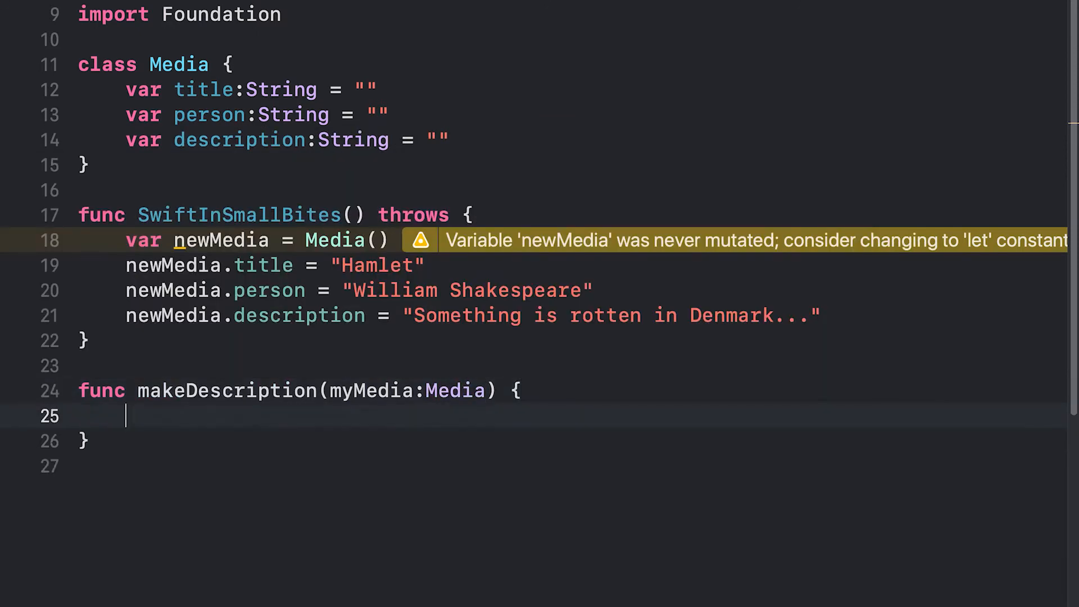
text(myMedia)
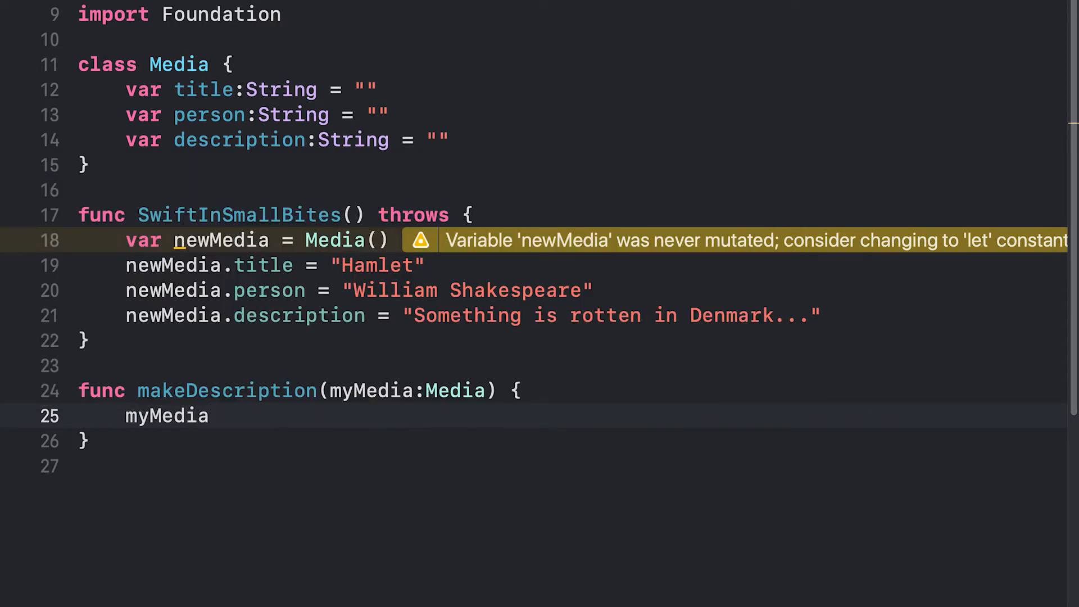
text(.description =)
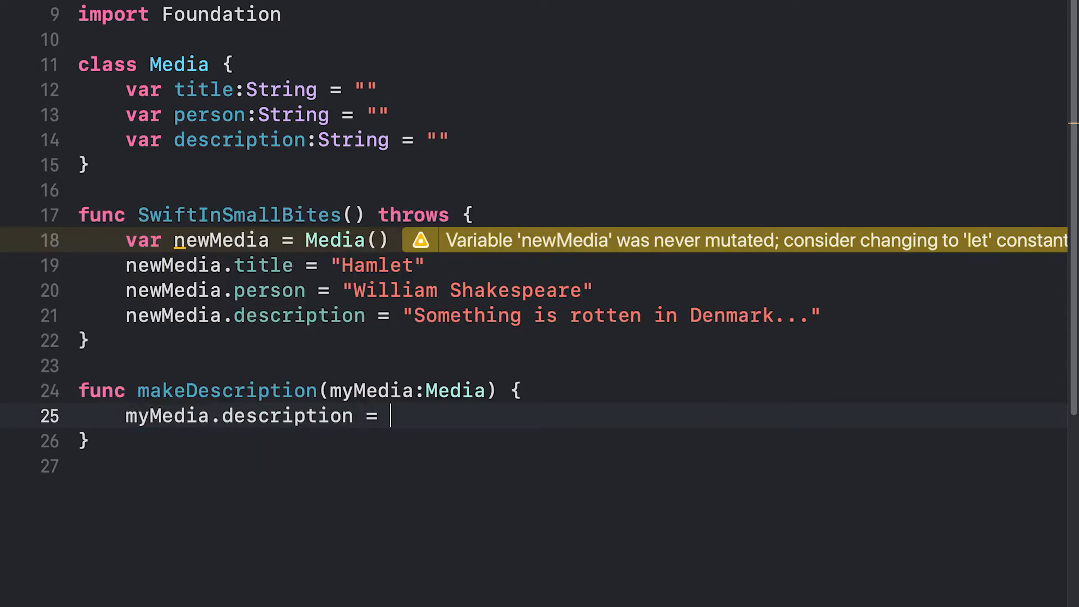
text("")
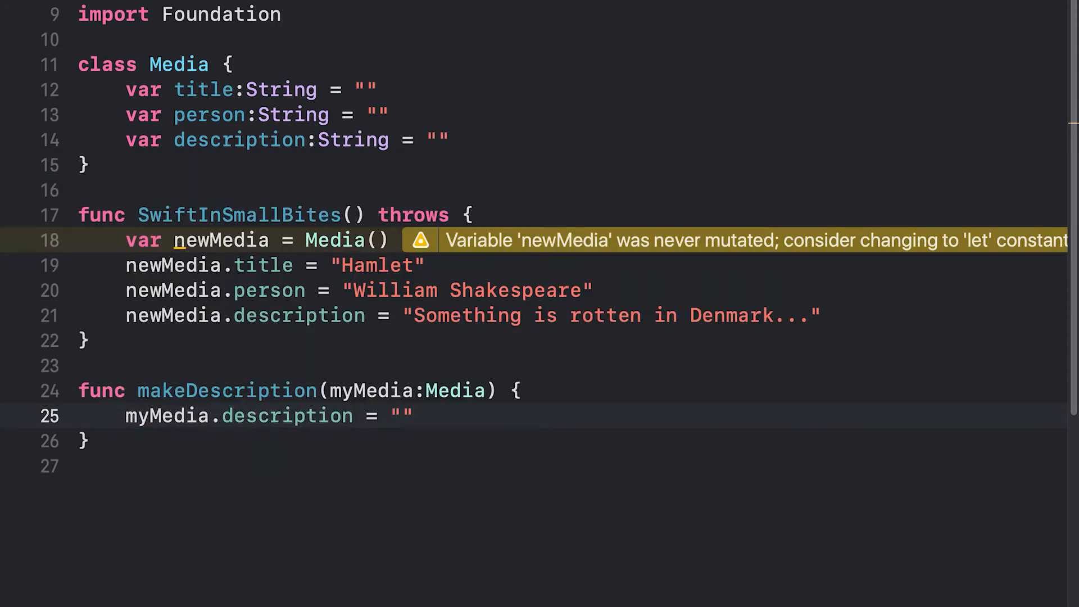
text(A rell)
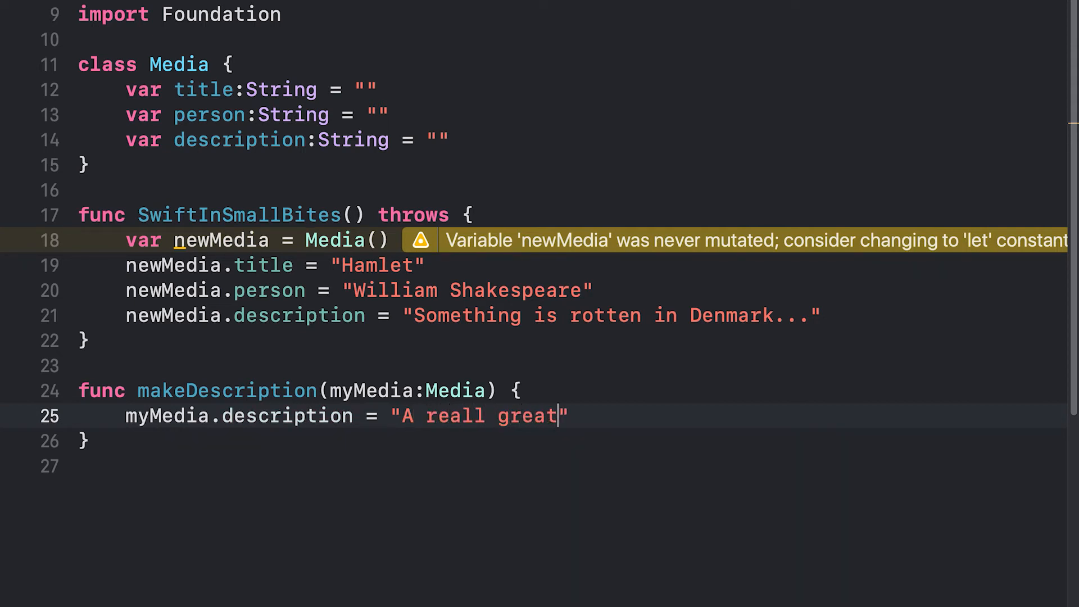
text(thinger!)
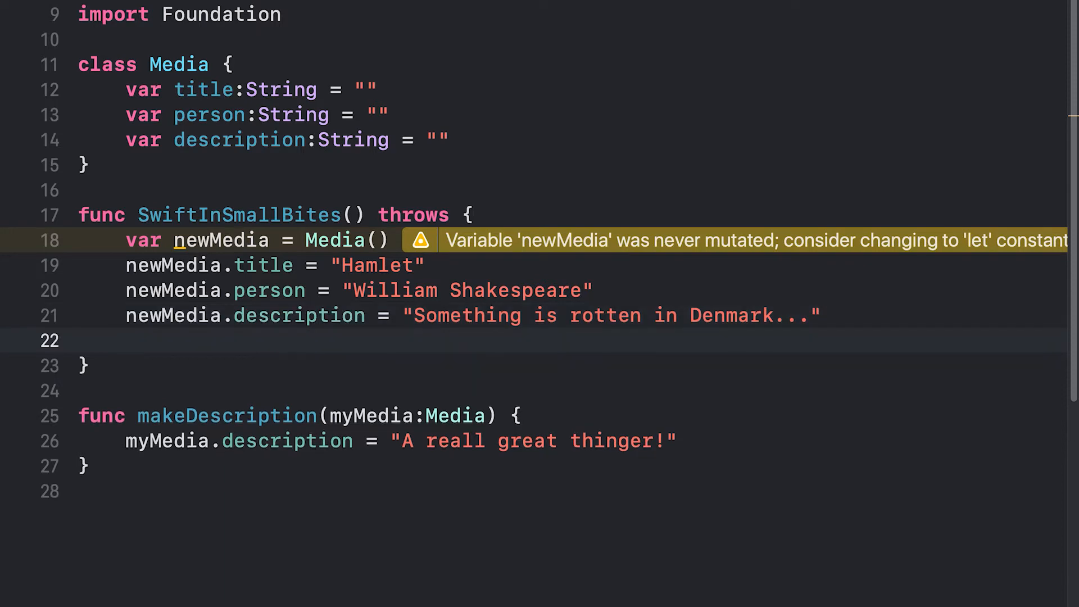
In SwiftInSmallBites, call makeDescription(myMedia: newMedia), then print(newMedia.description)
text(makeDescription(myMedia: n)
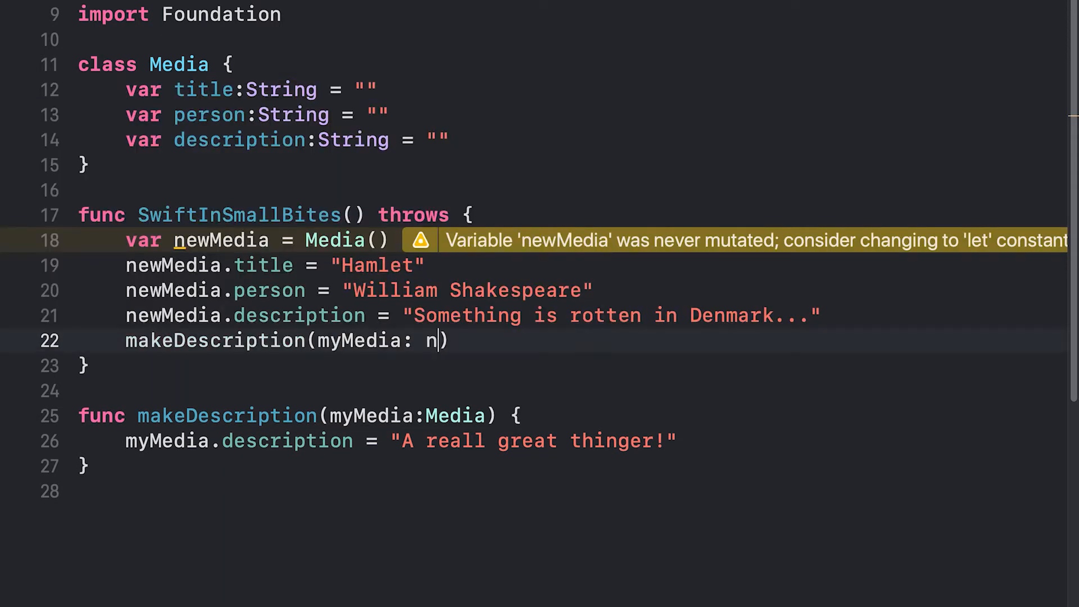
text(ewMedia)
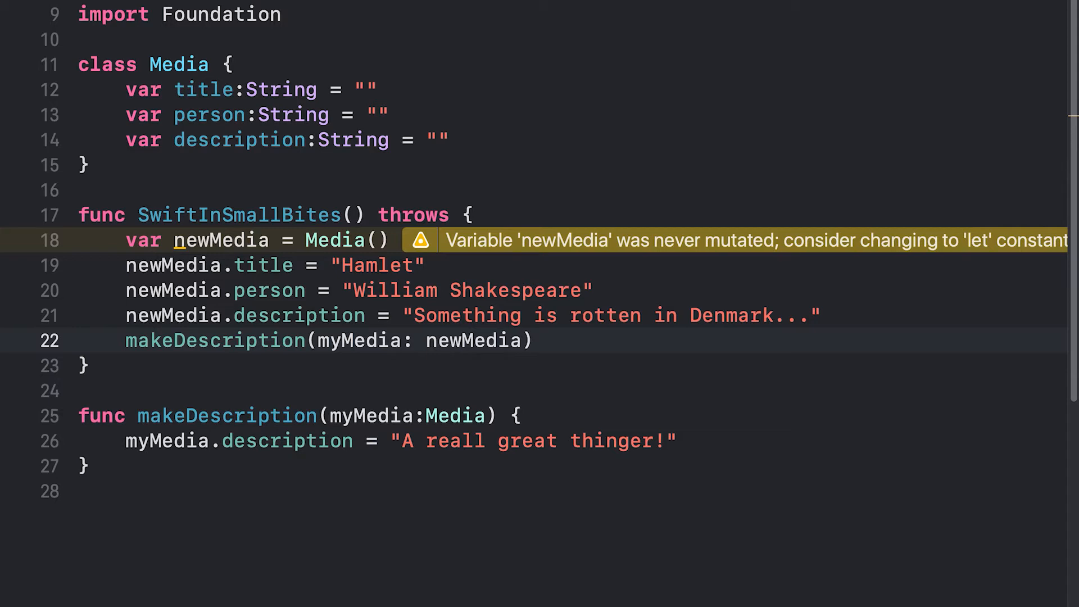
text(print ()
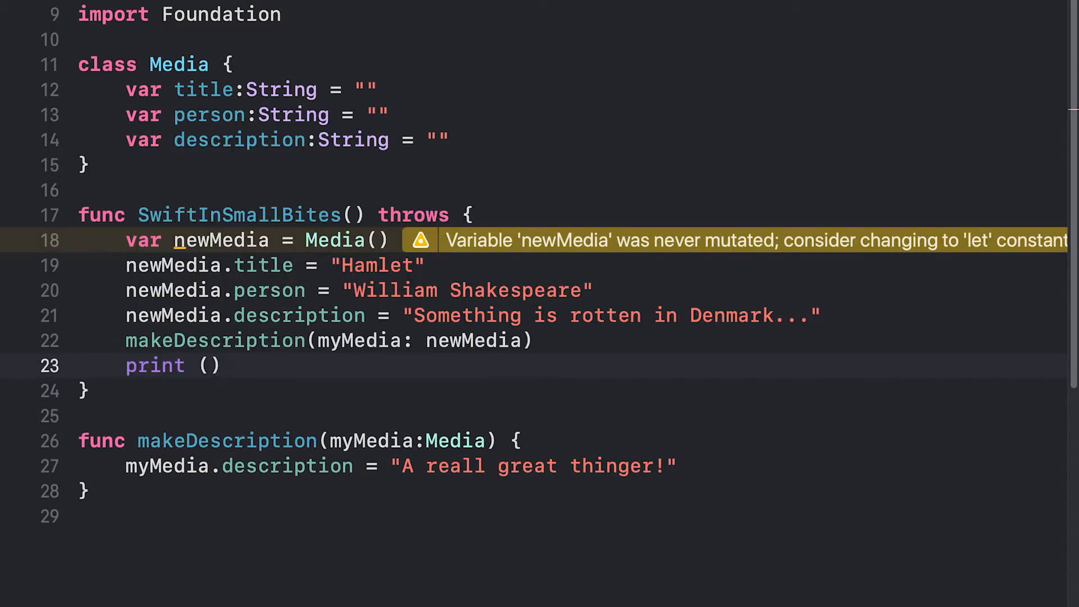
text(,)
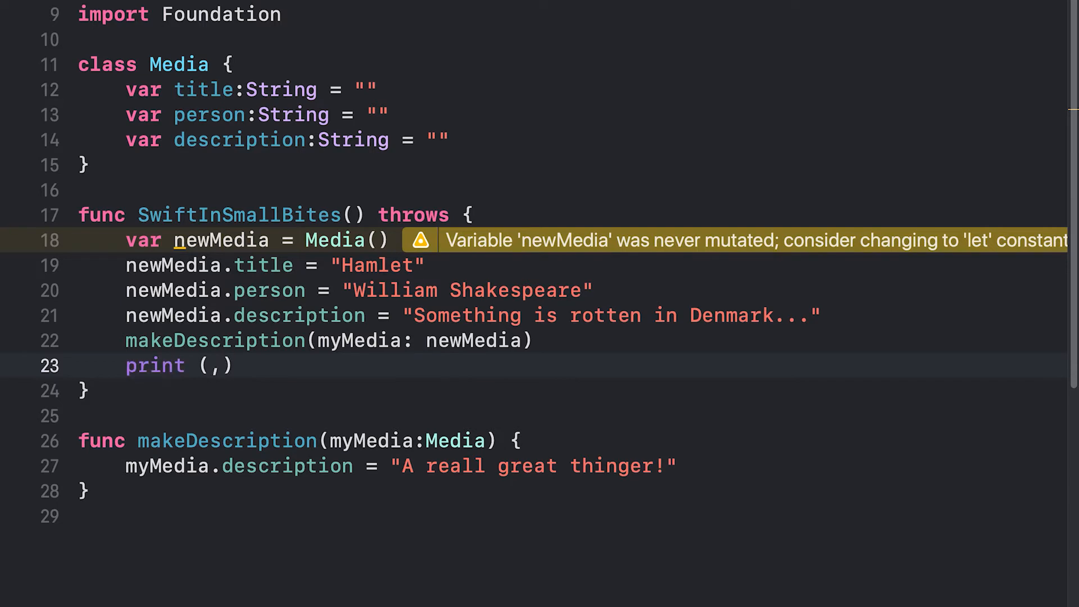
text(newMedia.description)
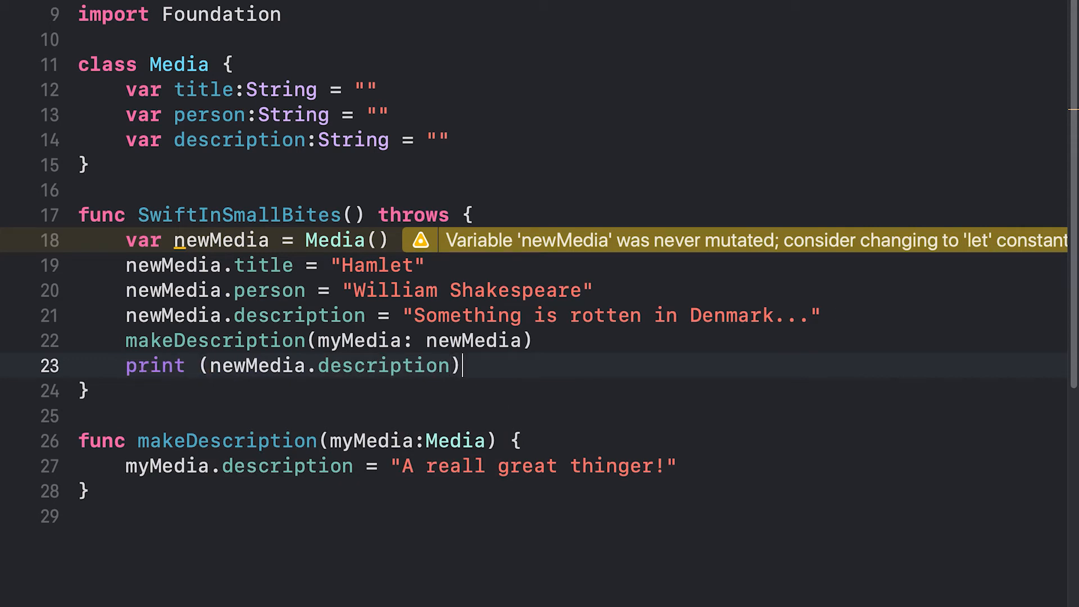
mouse_move(218, 288)
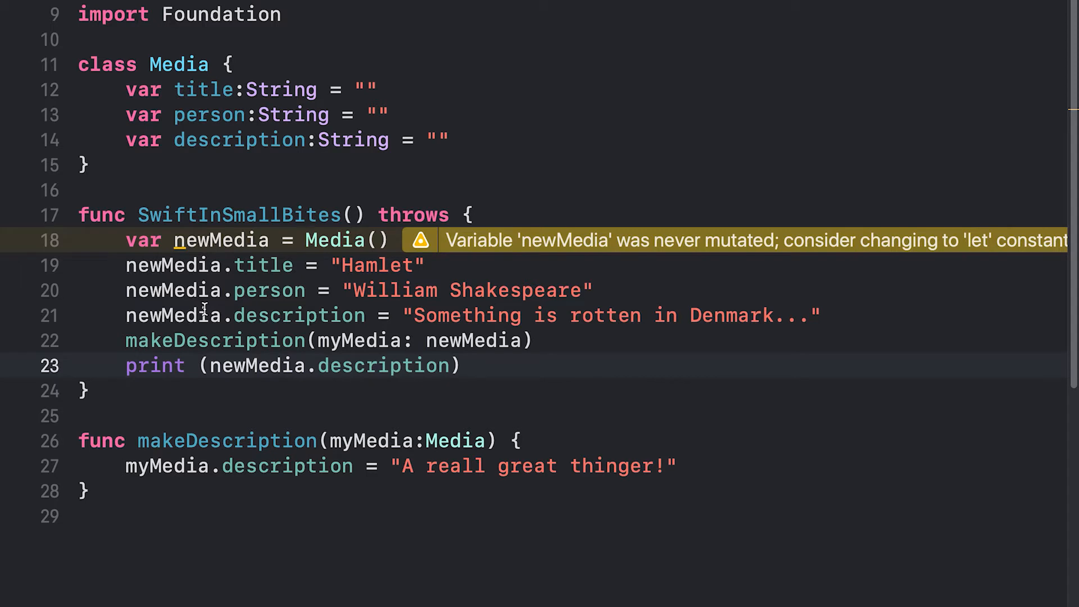
mouse_move(636, 303)
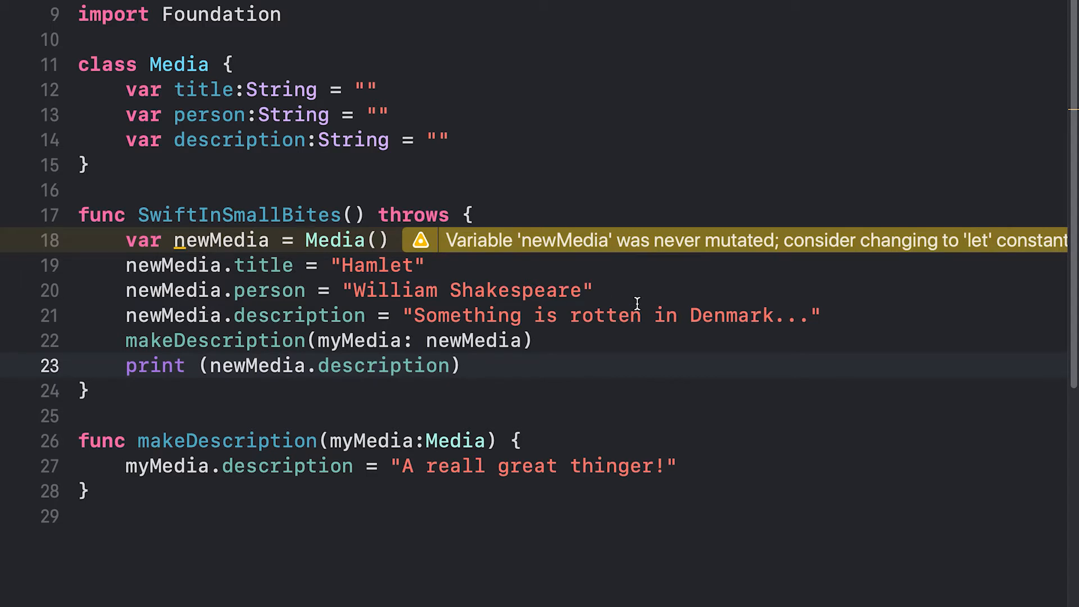
click(462, 365)
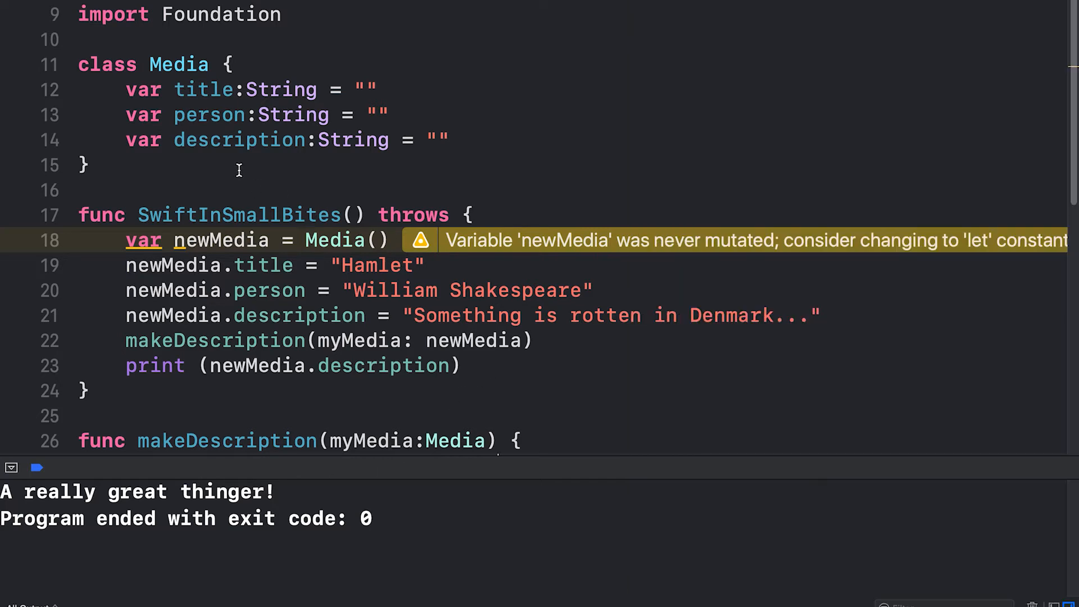
mouse_move(199, 170)
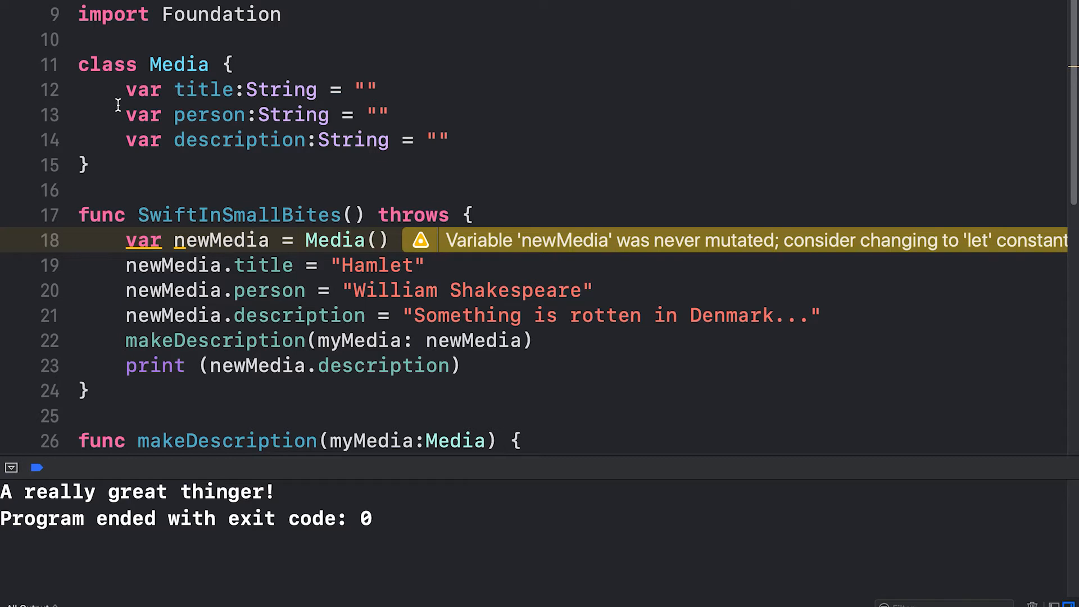
mouse_move(275, 160)
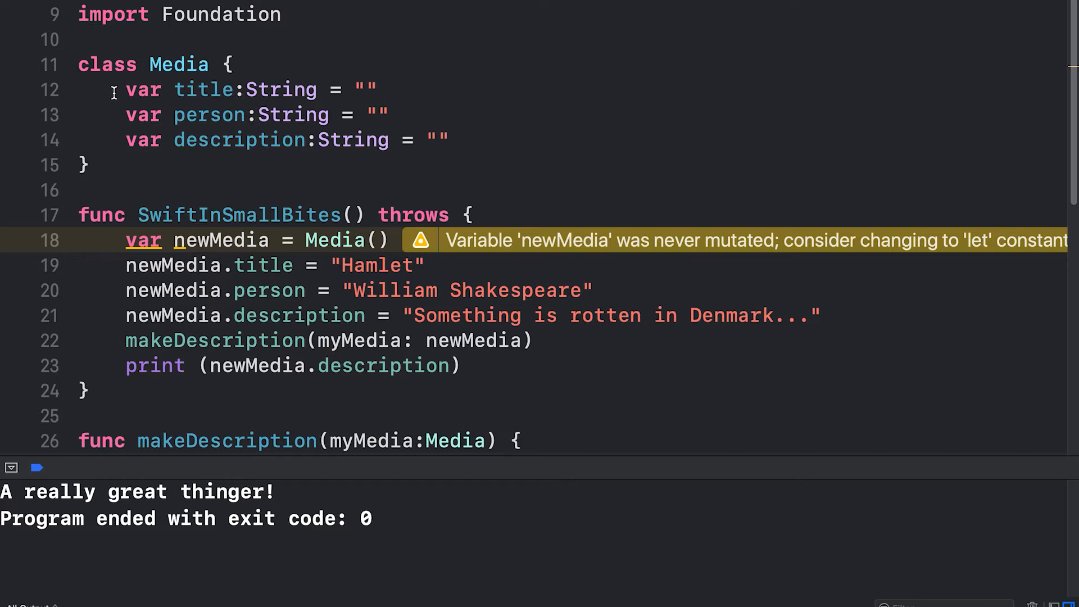
mouse_move(221, 162)
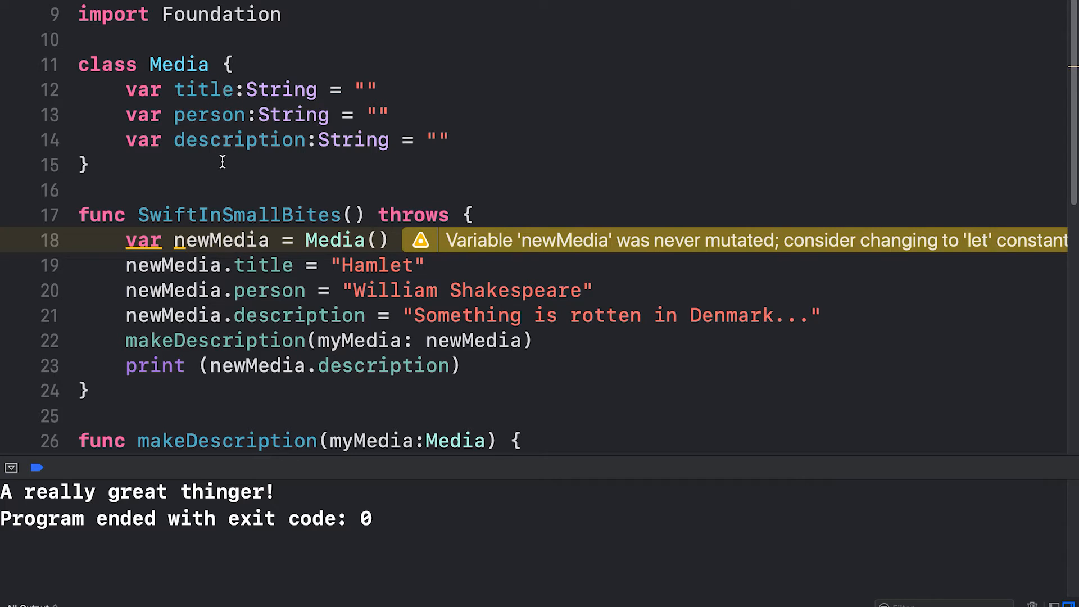
mouse_move(226, 171)
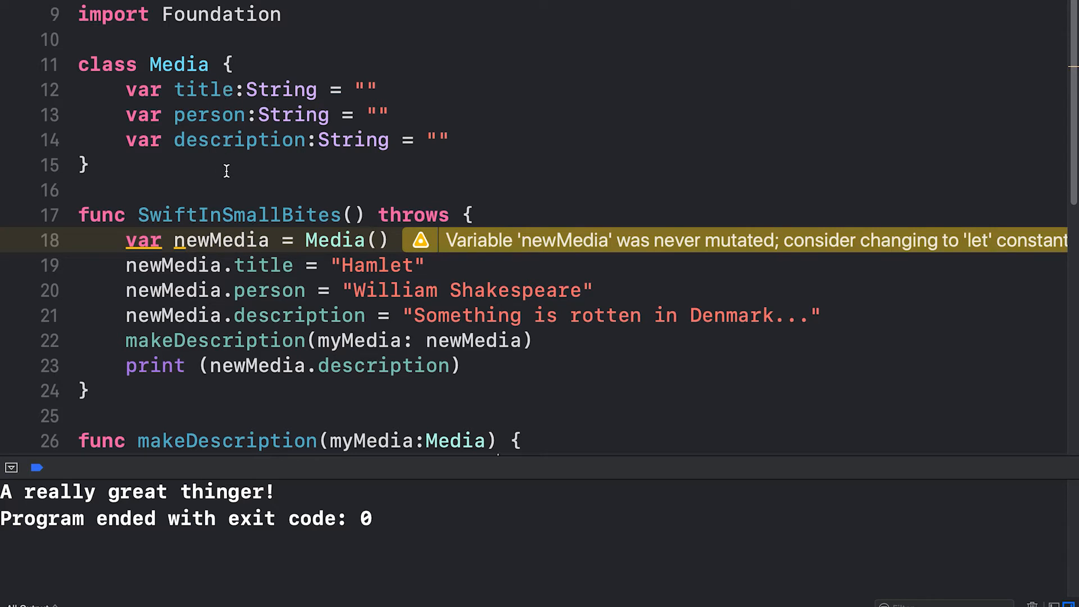